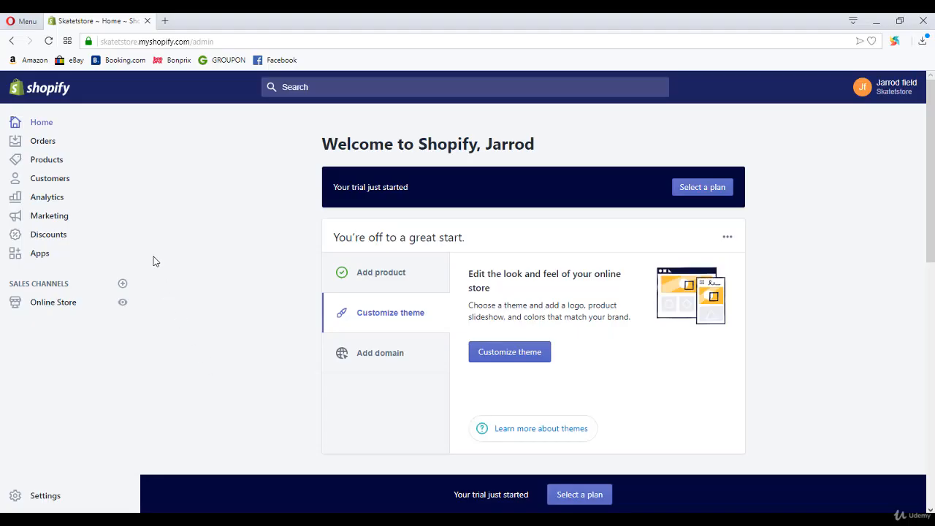
pyautogui.moveTo(91, 199)
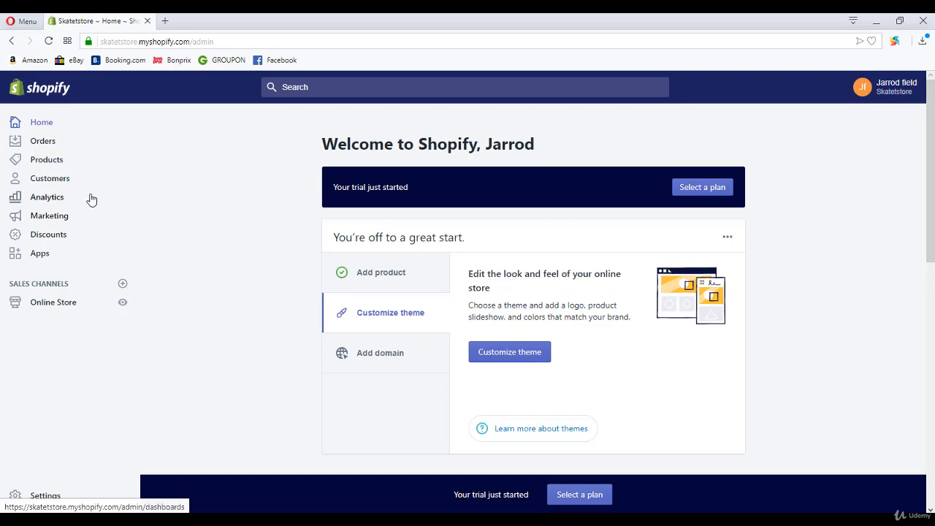
pyautogui.moveTo(62, 170)
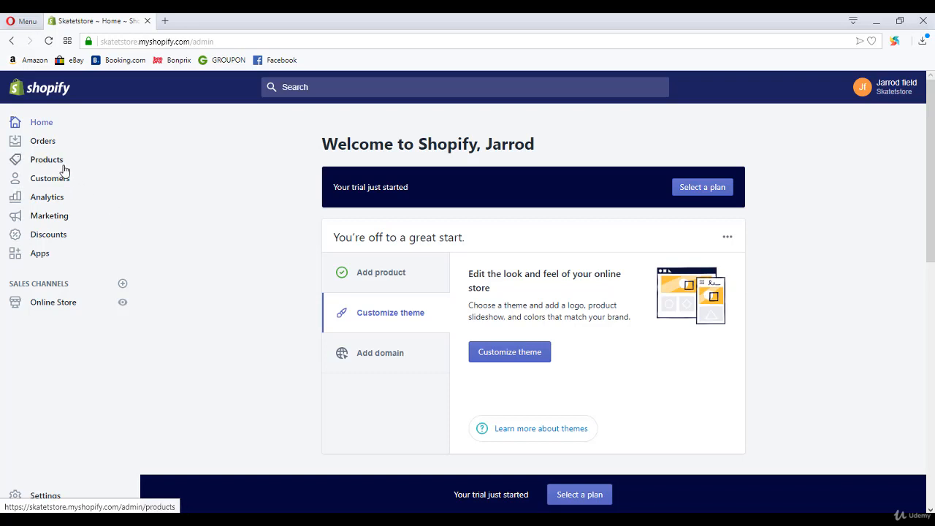
# Go from the store home page to the All products list in Shopify
pyautogui.click(46, 160)
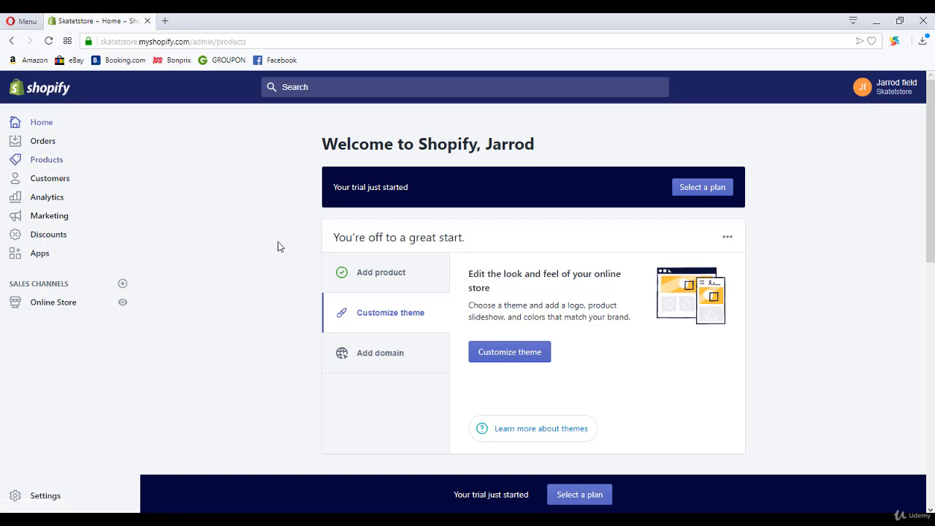
pyautogui.click(47, 159)
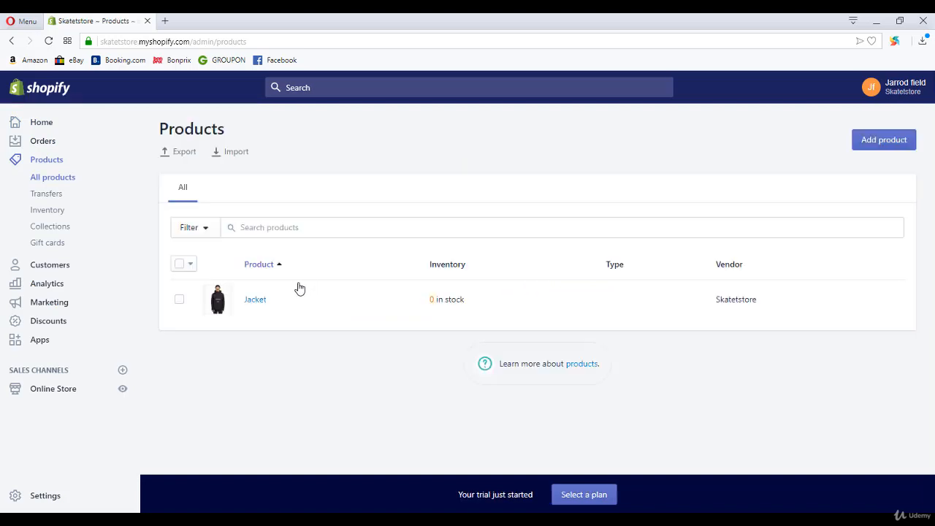
# Open the Jacket product and enter a price of €90.00
pyautogui.click(254, 298)
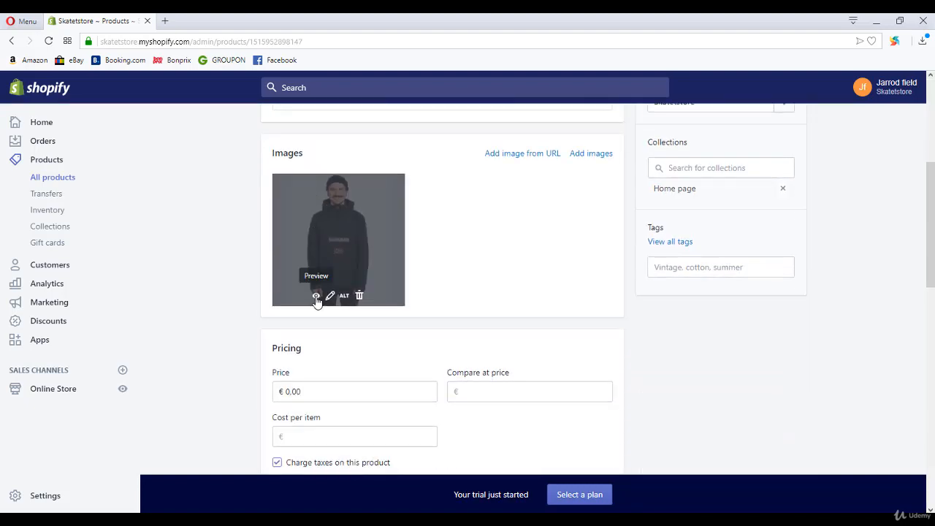
pyautogui.scroll(-3)
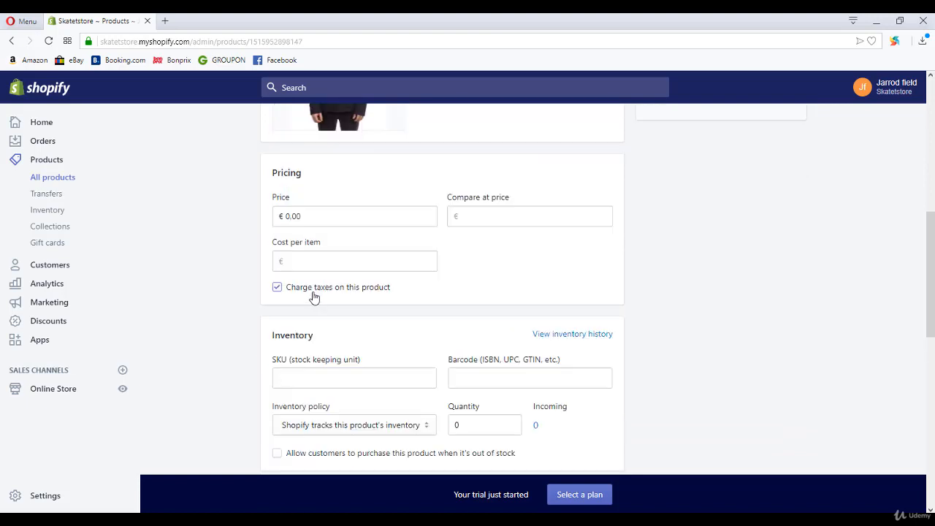
pyautogui.click(354, 215)
pyautogui.write('90,')
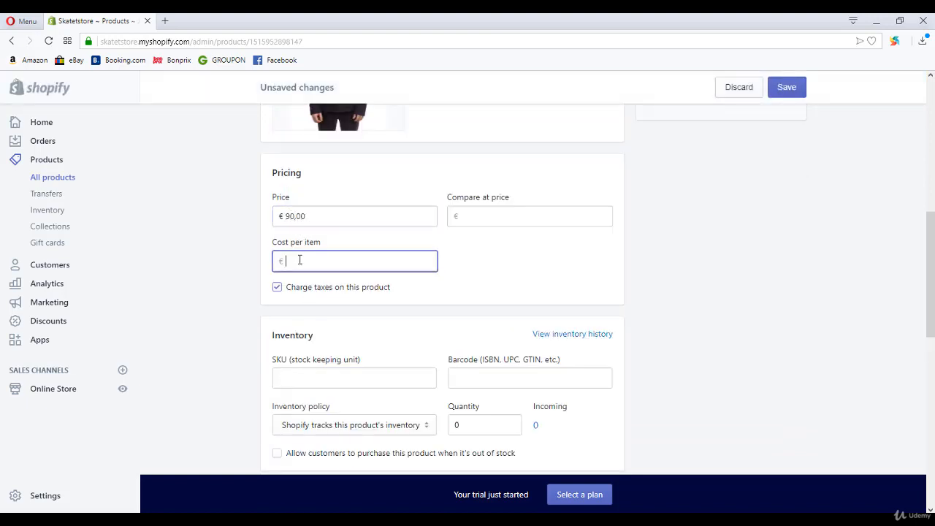
pyautogui.scroll(-3)
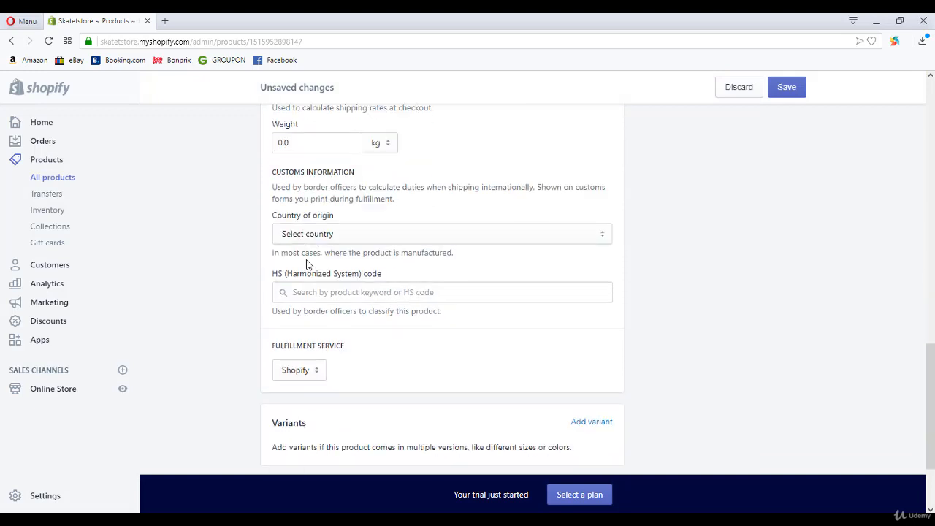
pyautogui.scroll(-3)
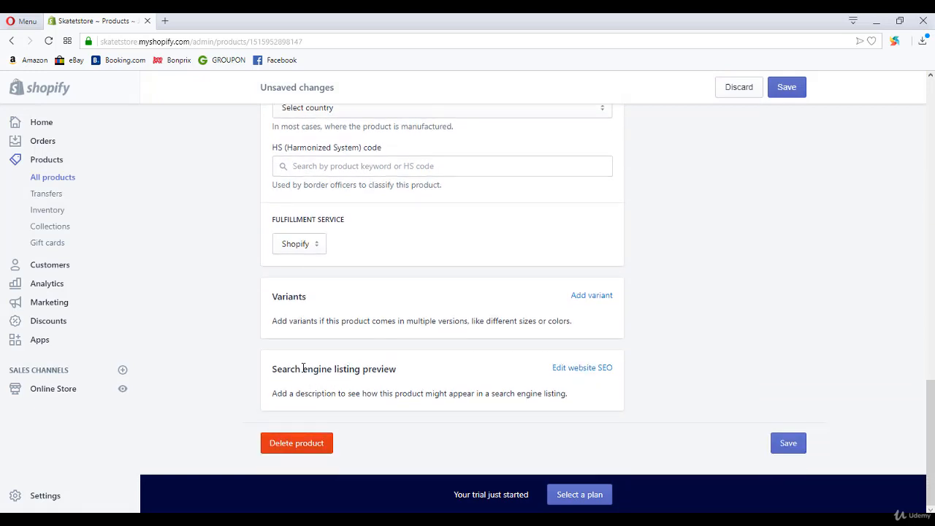
pyautogui.moveTo(287, 394)
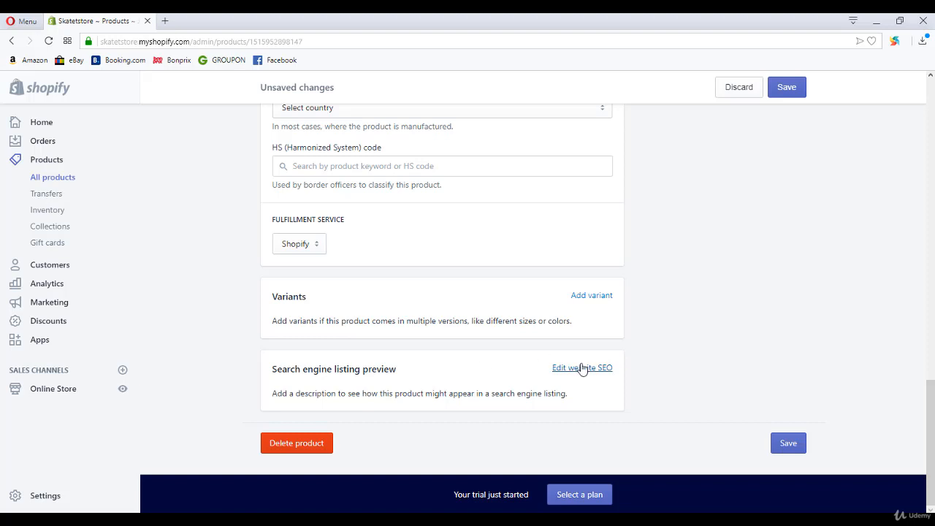
# Open the Jacket's search engine listing fields and set the page title to 'Men Jacket'
pyautogui.click(581, 367)
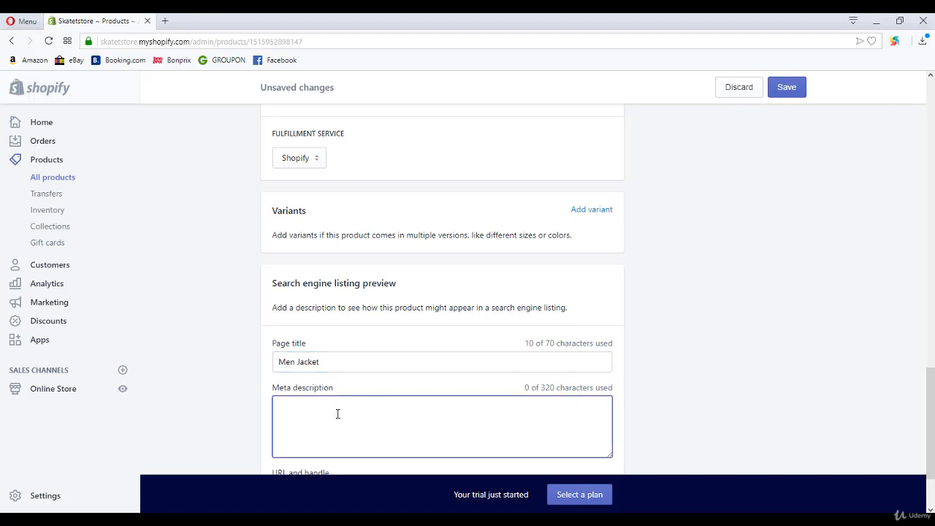
# Enter the meta description 'Buy men jacket on skatestore.com'
pyautogui.write('Buy men')
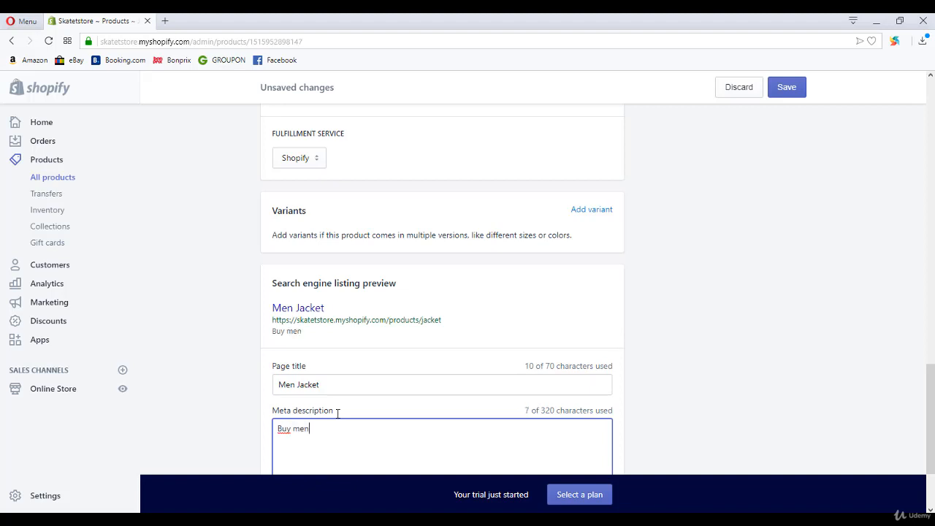
pyautogui.write('jacket')
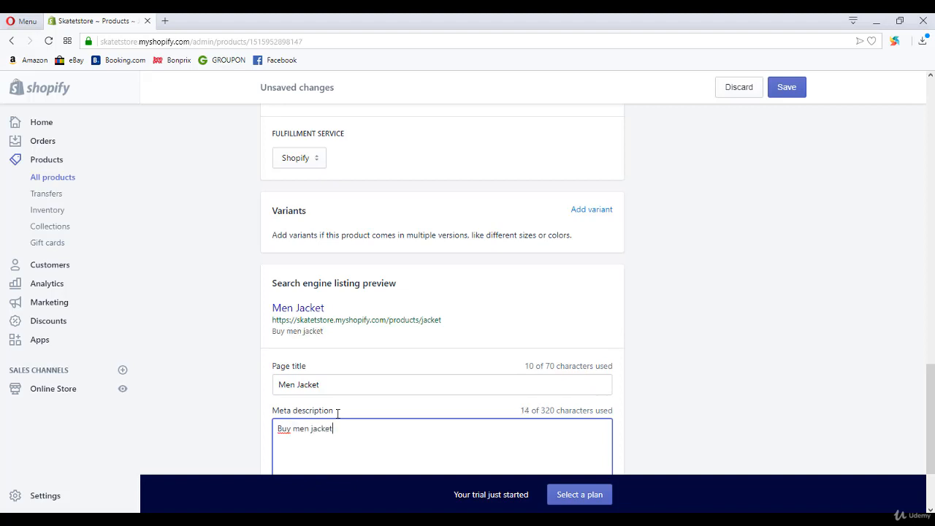
pyautogui.write('on')
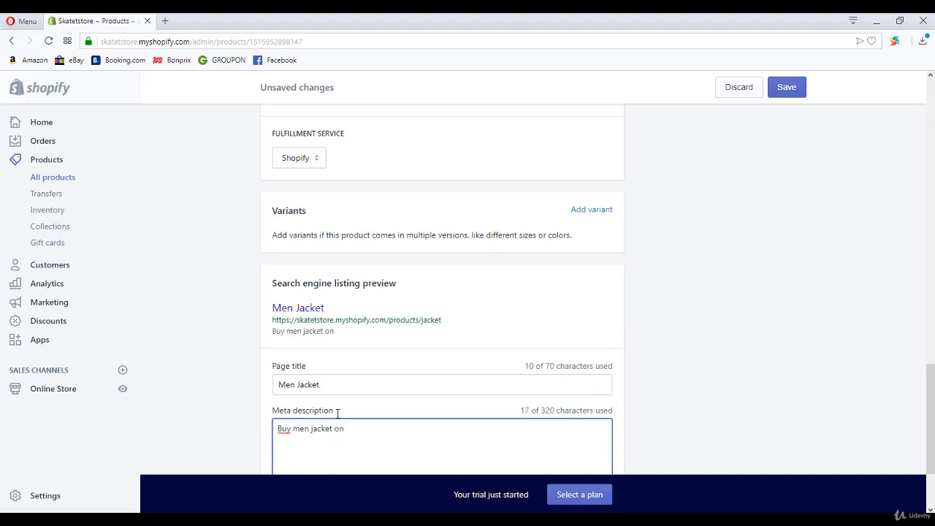
pyautogui.write('skatestore.co')
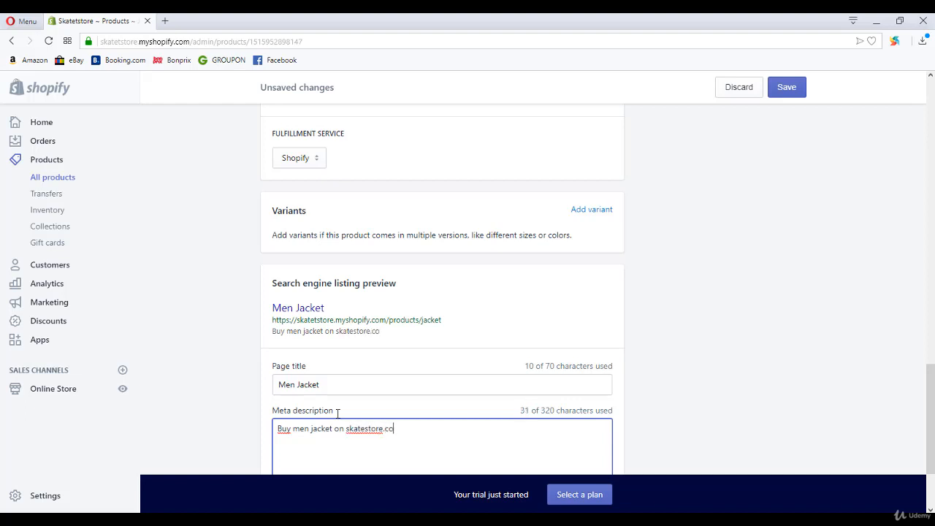
pyautogui.write('m')
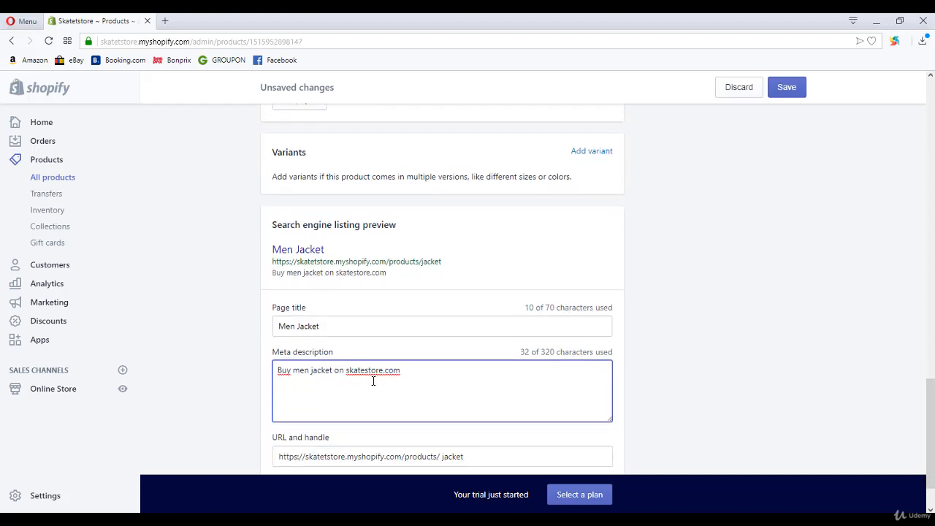
# Check the URL and handle field, then save the product changes
pyautogui.scroll(-3)
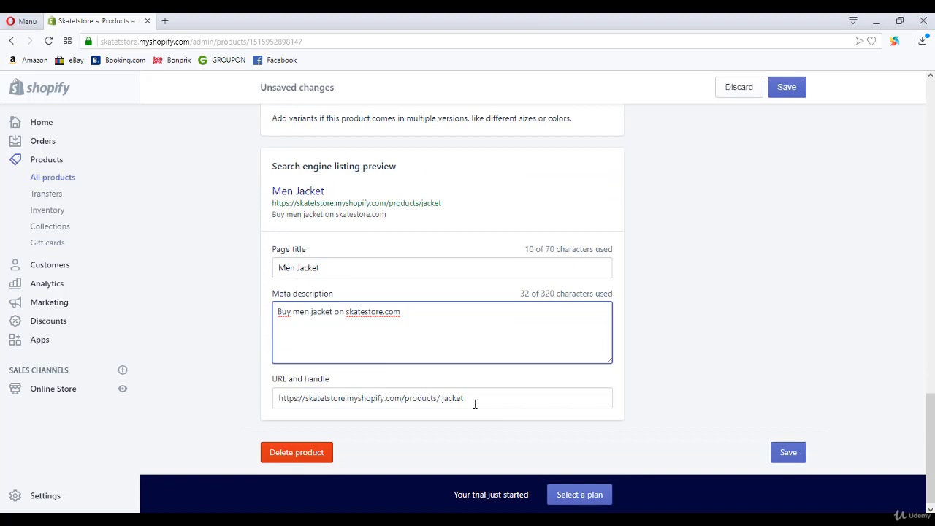
pyautogui.click(442, 398)
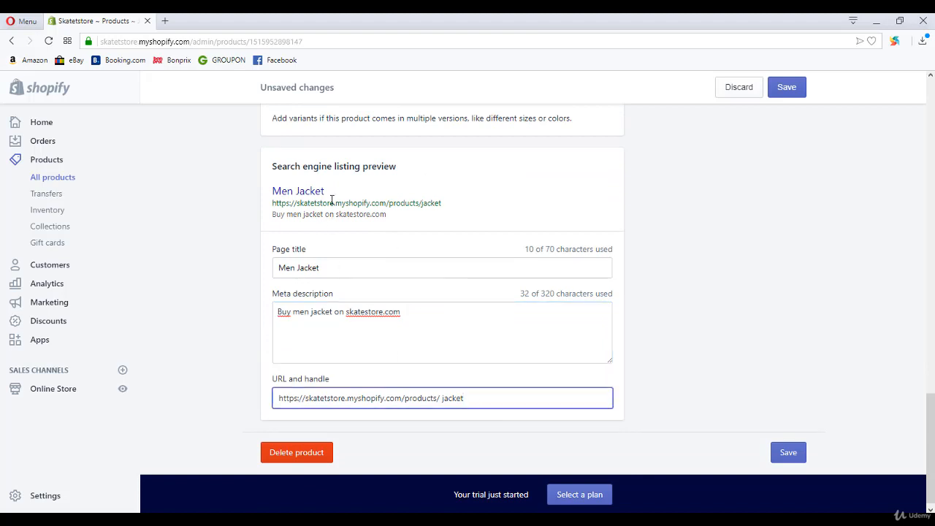
pyautogui.scroll(3)
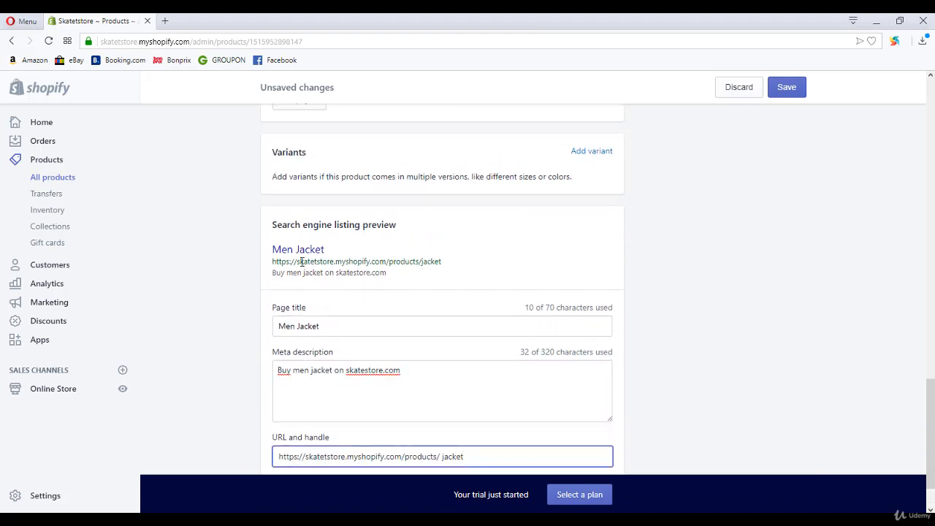
pyautogui.scroll(-3)
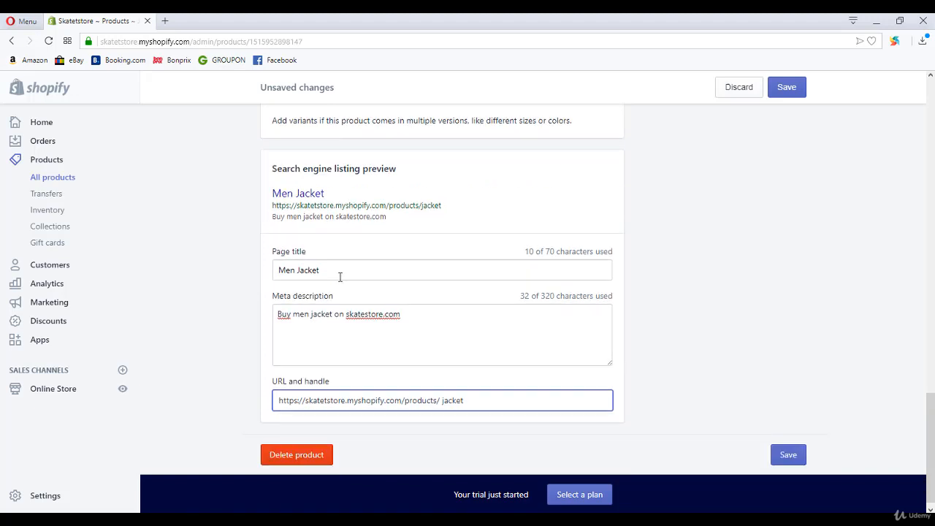
pyautogui.click(788, 454)
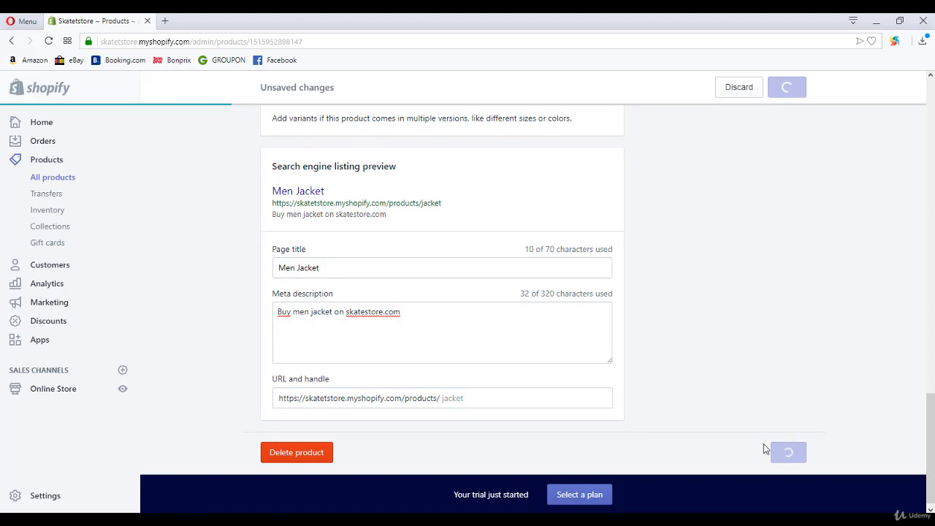
# Confirm the 'Product was successfully saved' message for the Jacket
pyautogui.scroll(3)
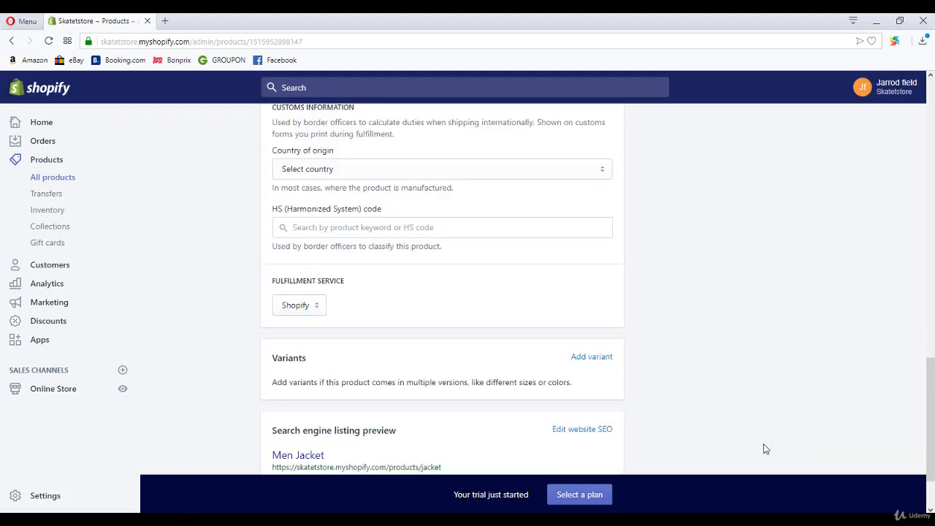
pyautogui.click(787, 443)
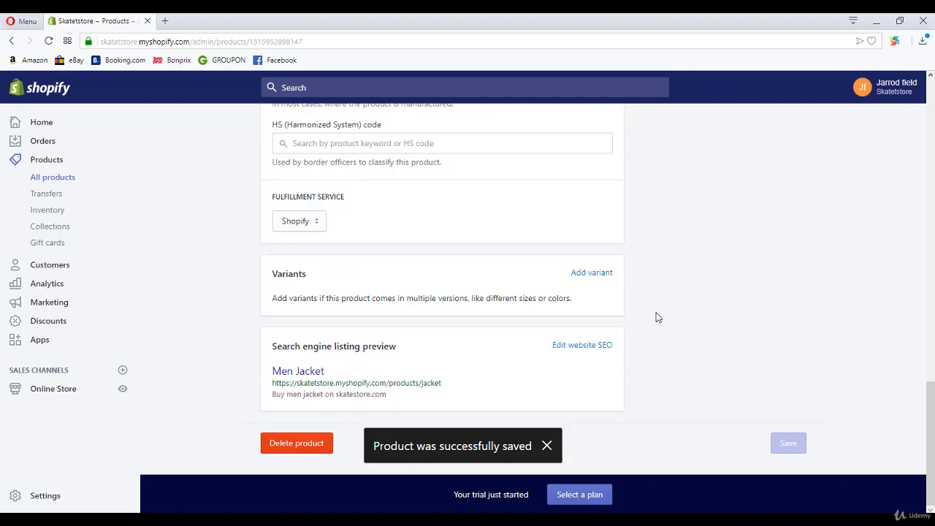
pyautogui.moveTo(300, 412)
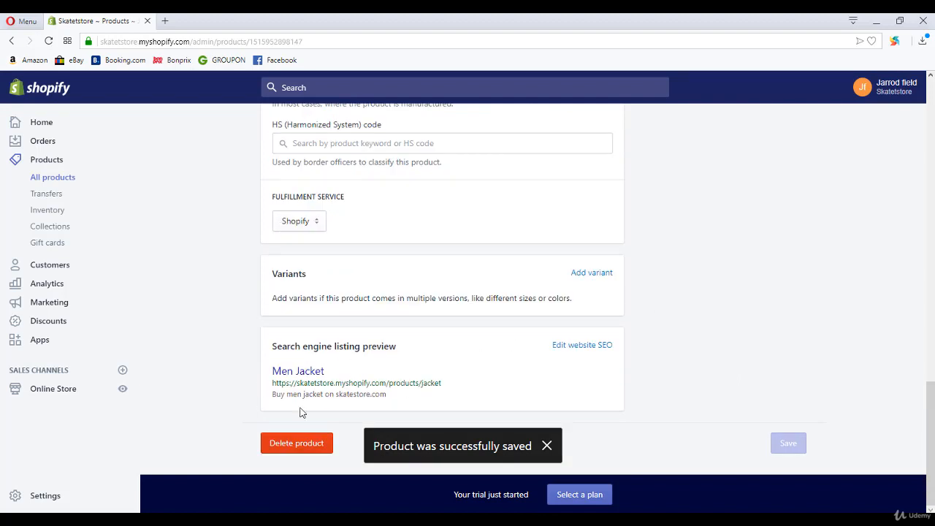